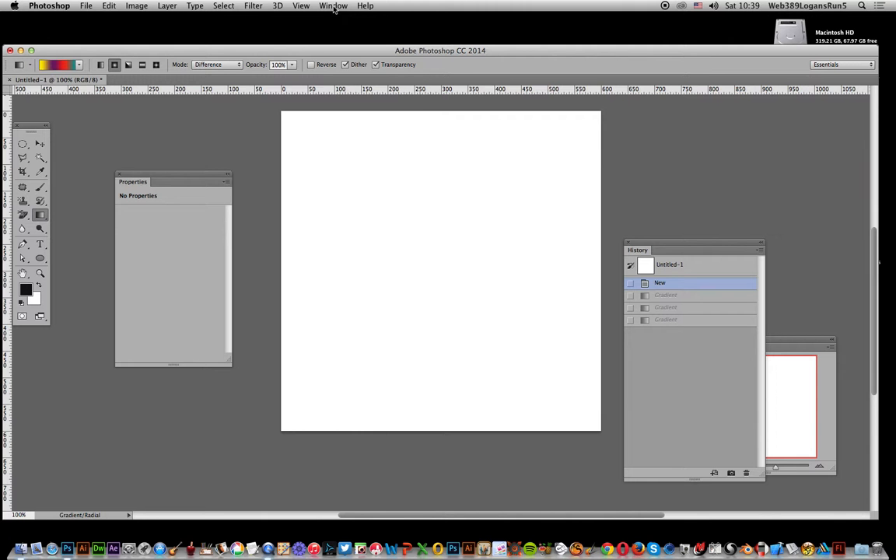
Apply a guide layout of 4 columns by 4 rows across the blank canvas.
{"action": "left_click", "coordinate": [298, 6]}
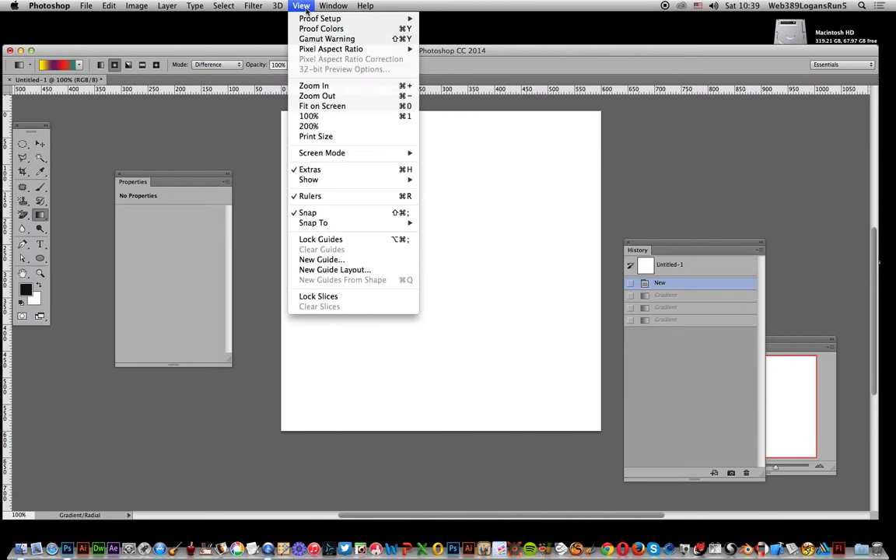
{"action": "mouse_move", "coordinate": [334, 270]}
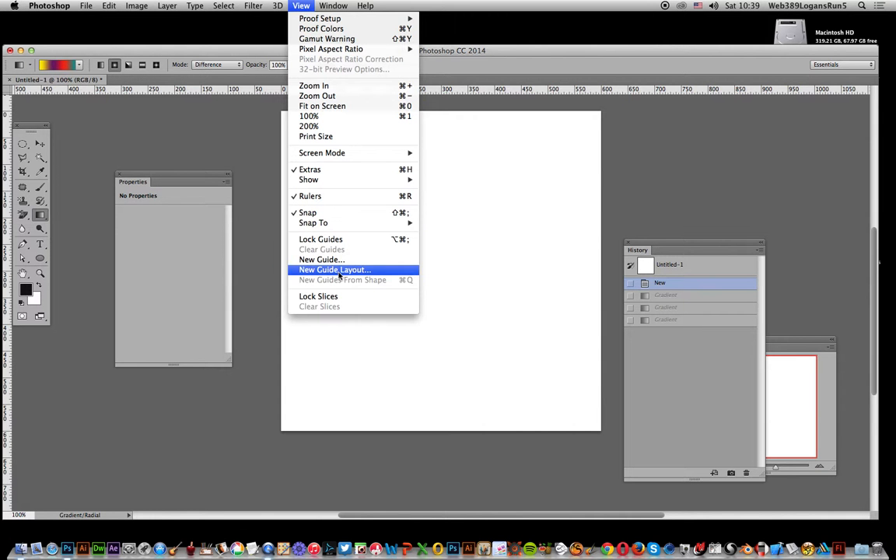
{"action": "left_click", "coordinate": [333, 271]}
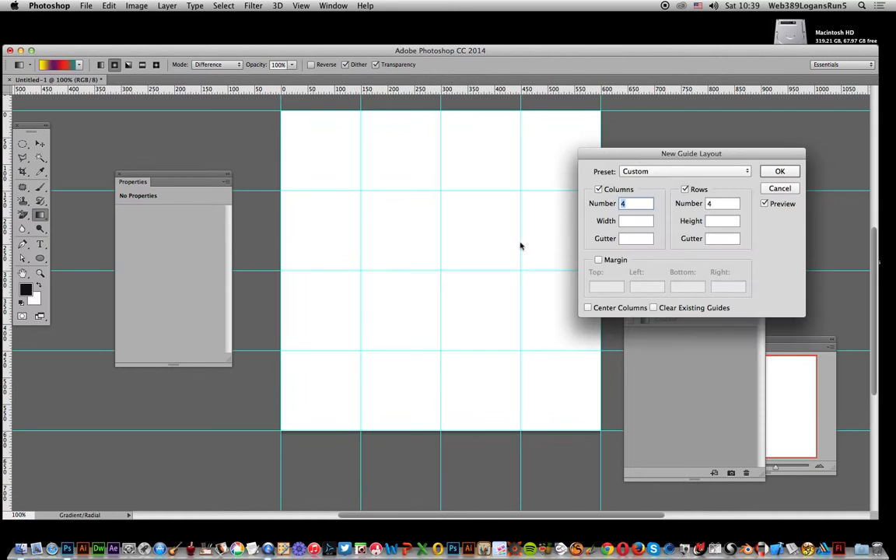
{"action": "mouse_move", "coordinate": [661, 224]}
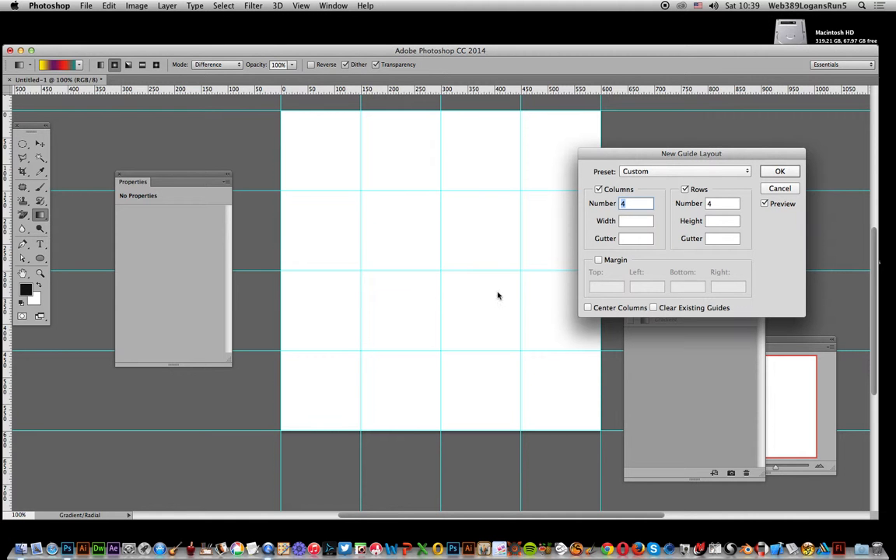
{"action": "mouse_move", "coordinate": [443, 273]}
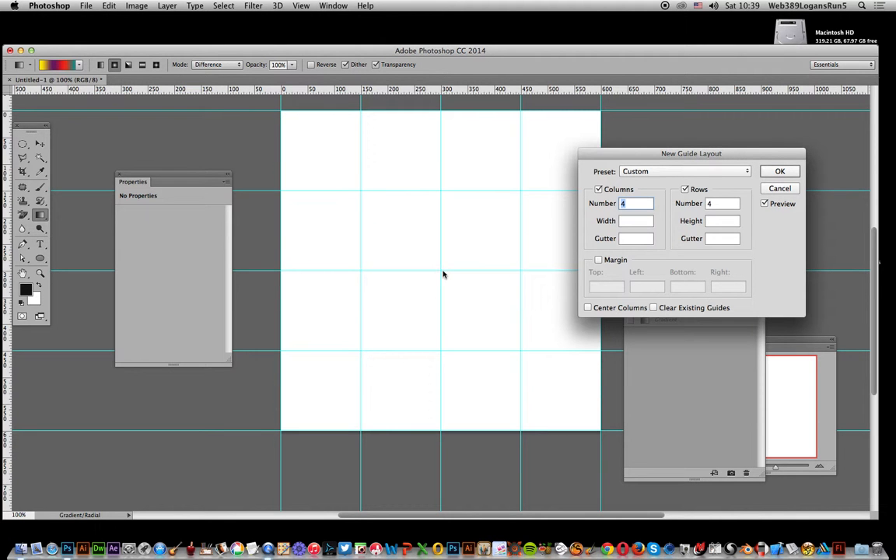
{"action": "mouse_move", "coordinate": [436, 277]}
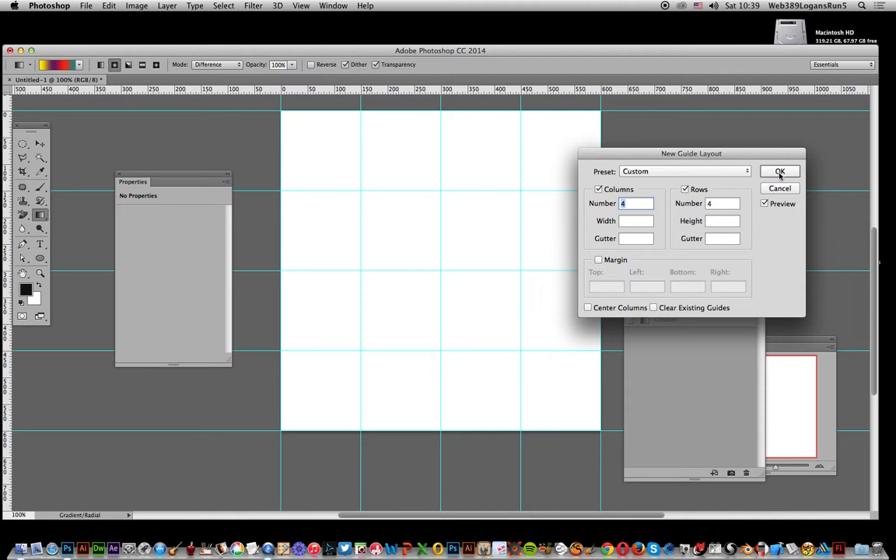
{"action": "left_click", "coordinate": [779, 171]}
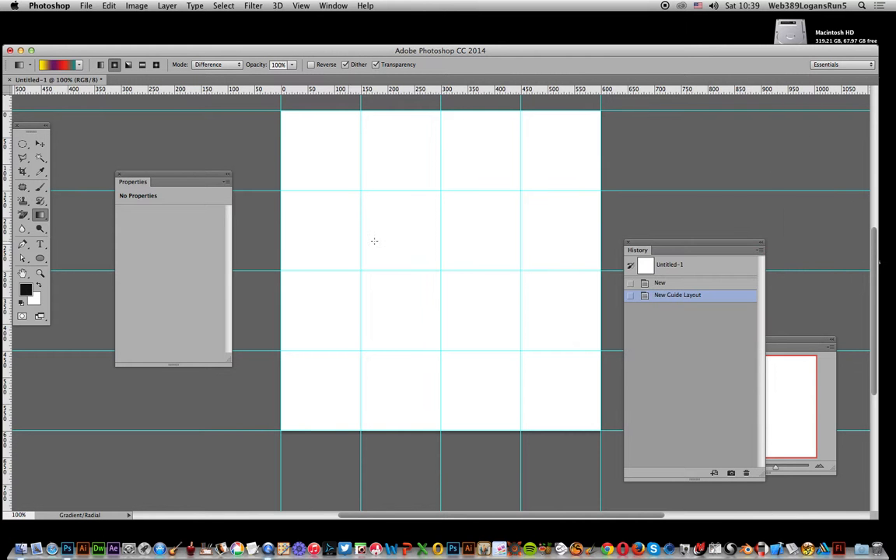
Draw seven radial Difference-mode gradients from the canvas centre to build concentric colour rings.
{"action": "left_click_drag", "start_coordinate": [365, 346], "coordinate": [440, 272]}
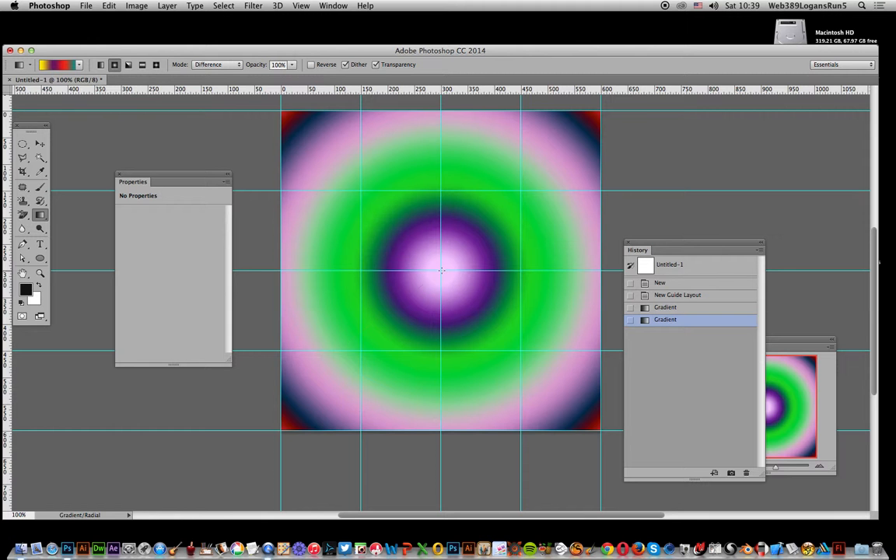
{"action": "left_click_drag", "start_coordinate": [442, 270], "coordinate": [282, 426]}
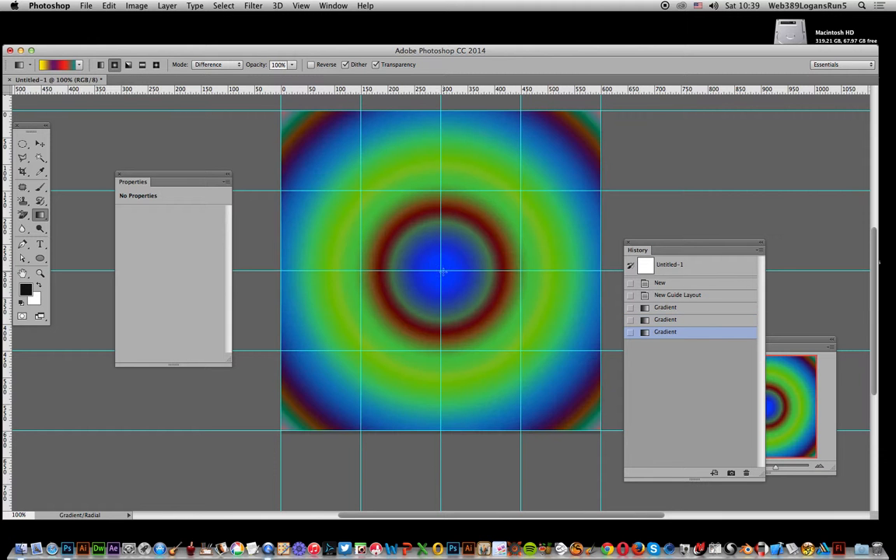
{"action": "left_click_drag", "start_coordinate": [443, 272], "coordinate": [233, 466]}
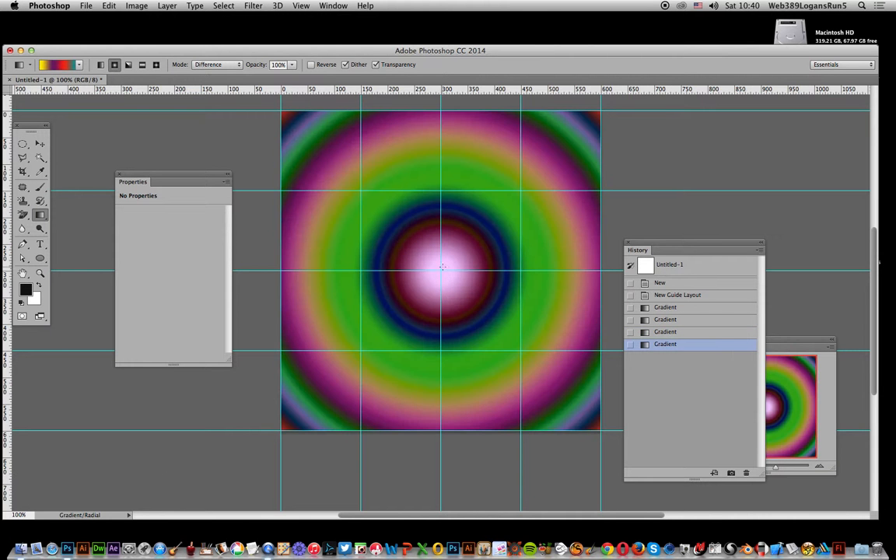
{"action": "left_click_drag", "start_coordinate": [441, 271], "coordinate": [566, 463]}
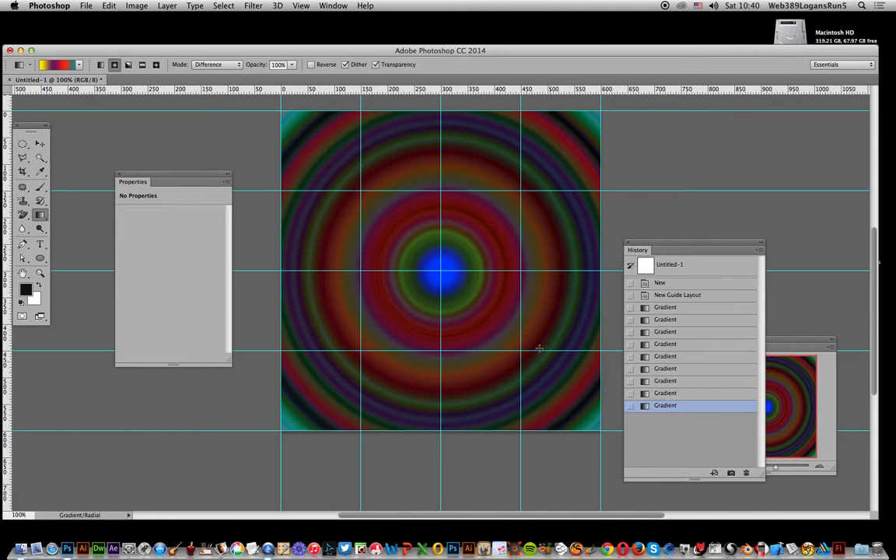
{"action": "left_click_drag", "start_coordinate": [442, 274], "coordinate": [535, 358]}
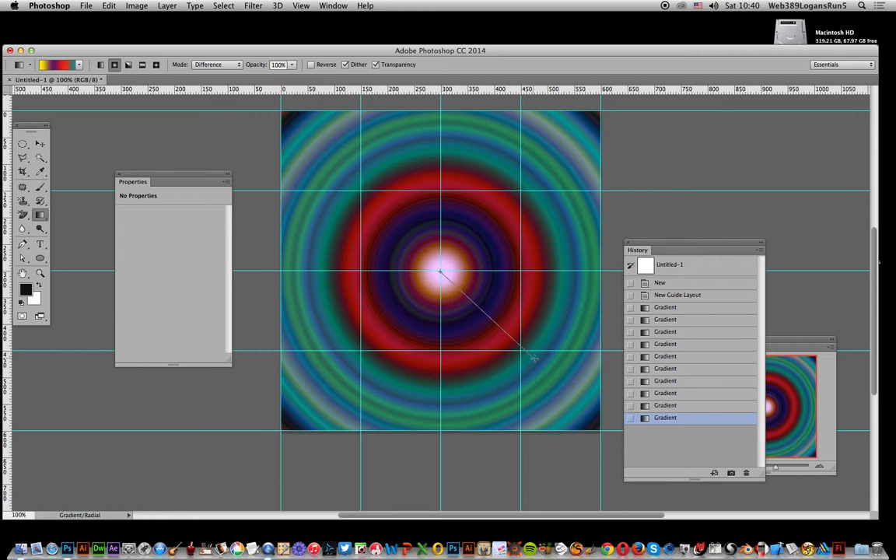
{"action": "left_click_drag", "start_coordinate": [438, 273], "coordinate": [526, 358]}
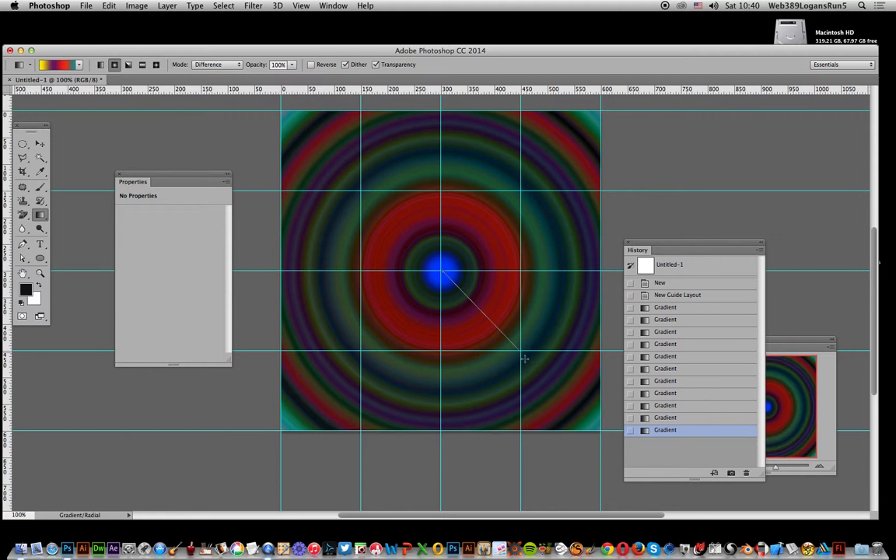
{"action": "left_click_drag", "start_coordinate": [442, 272], "coordinate": [535, 355]}
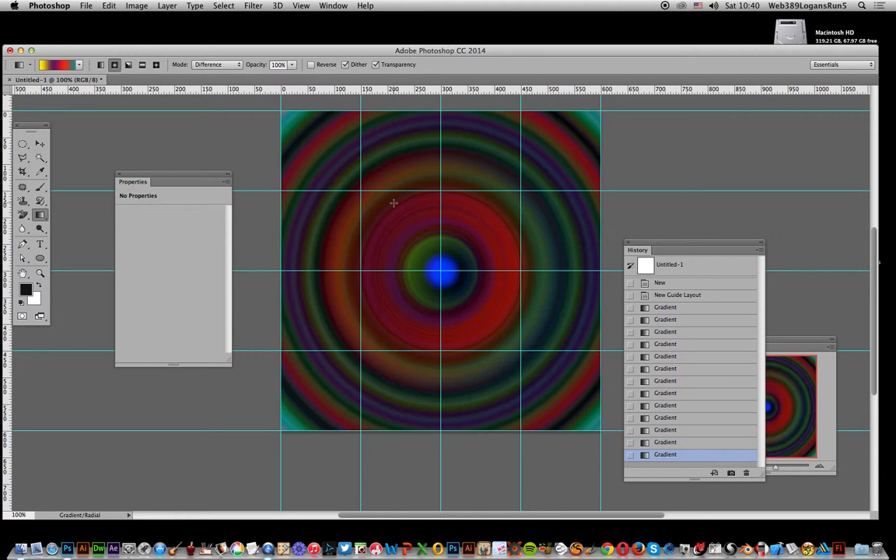
Convert the image to 32 Bits/Channel.
{"action": "left_click", "coordinate": [127, 7]}
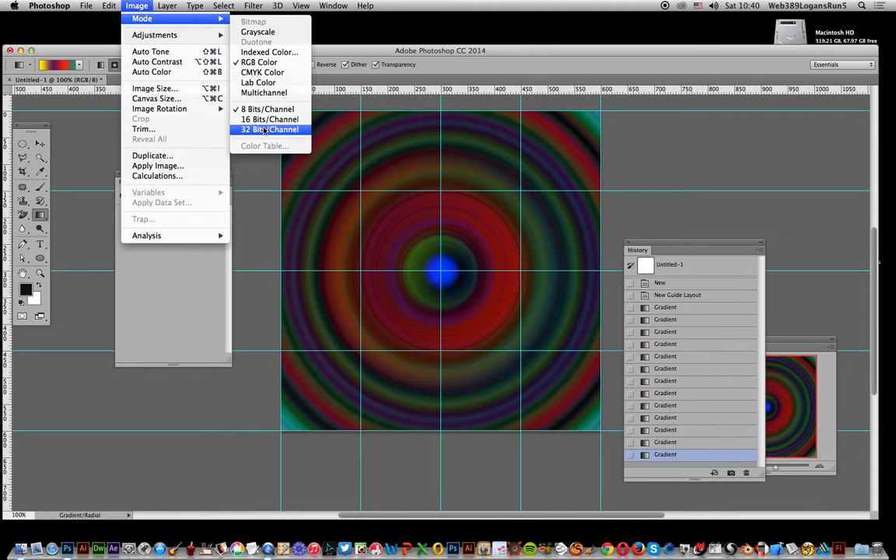
{"action": "left_click", "coordinate": [269, 129]}
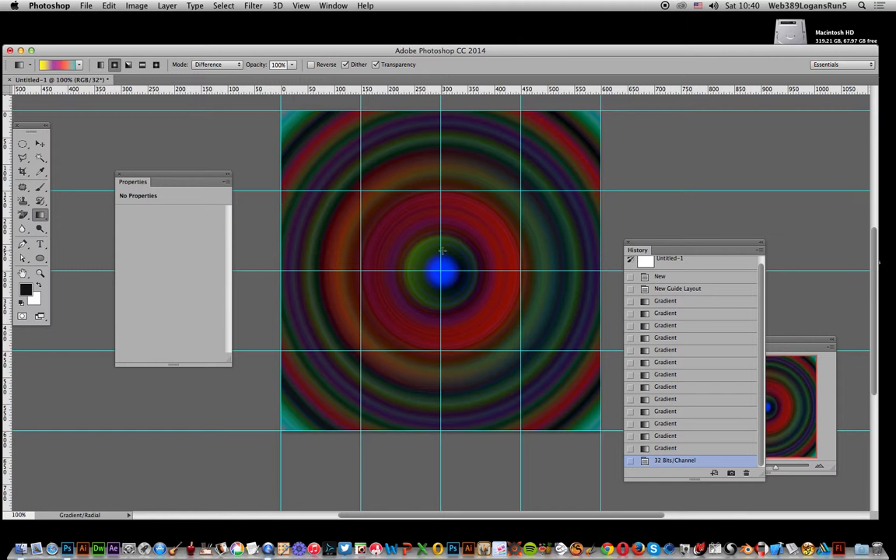
Add three more radial gradients, turning the rings into bright cyan, orange, purple and yellow bands.
{"action": "left_click_drag", "start_coordinate": [444, 272], "coordinate": [557, 412]}
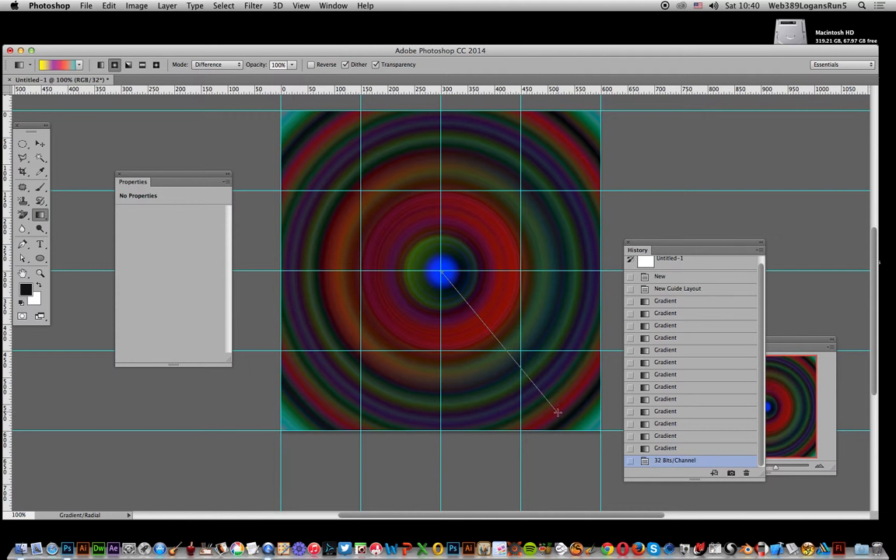
{"action": "left_click_drag", "start_coordinate": [444, 272], "coordinate": [552, 397]}
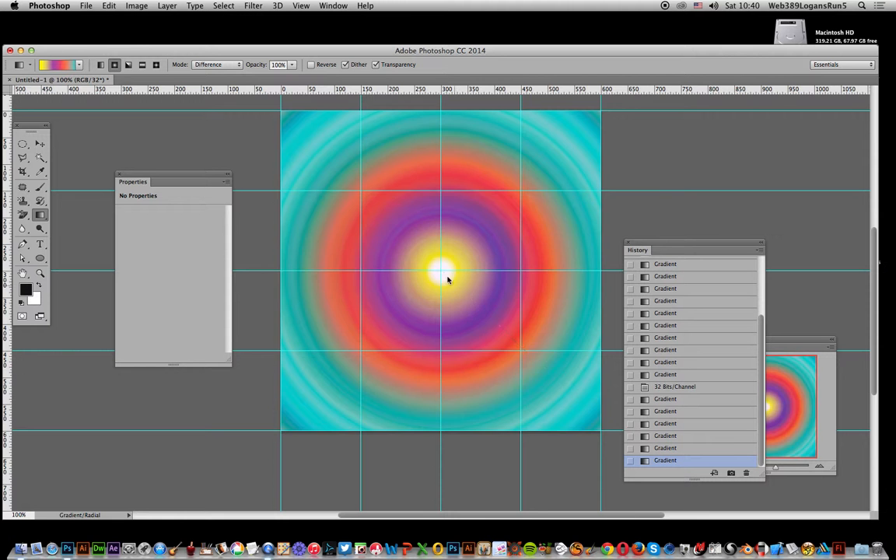
{"action": "left_click_drag", "start_coordinate": [441, 267], "coordinate": [449, 287]}
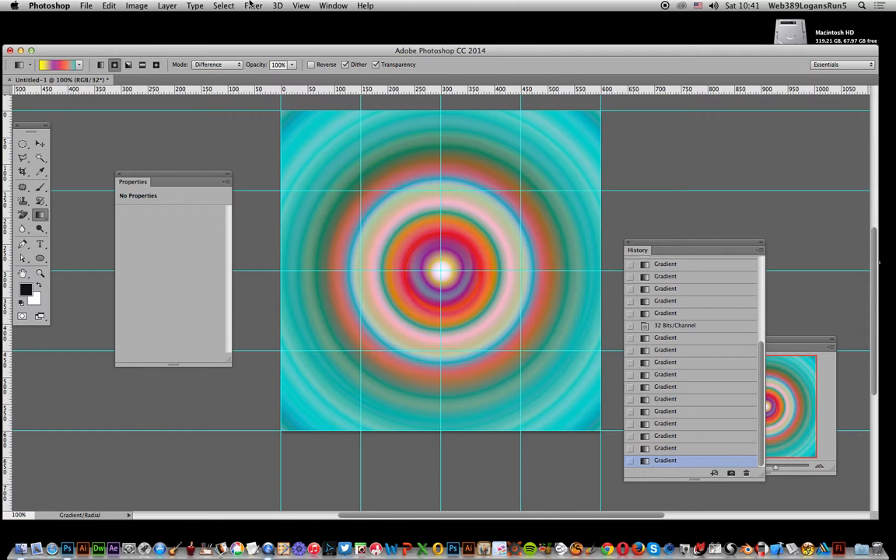
{"action": "left_click", "coordinate": [252, 7]}
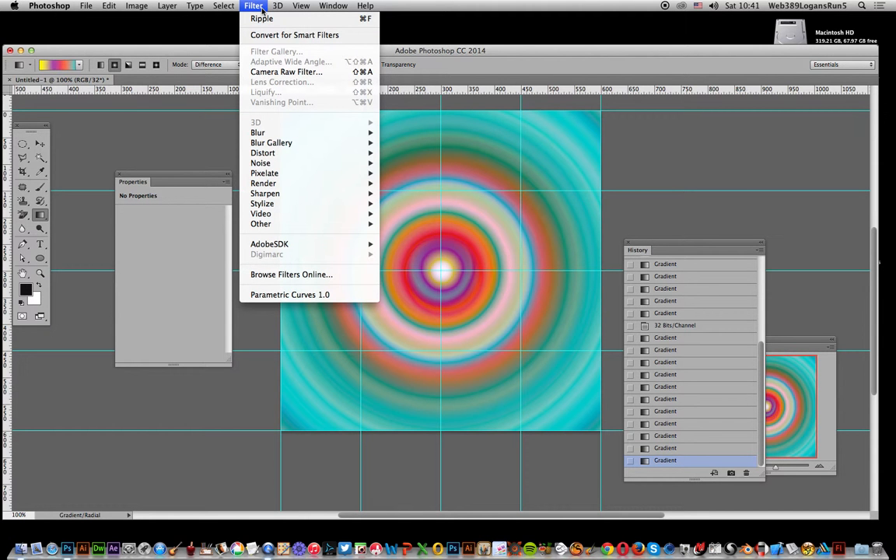
{"action": "mouse_move", "coordinate": [268, 17]}
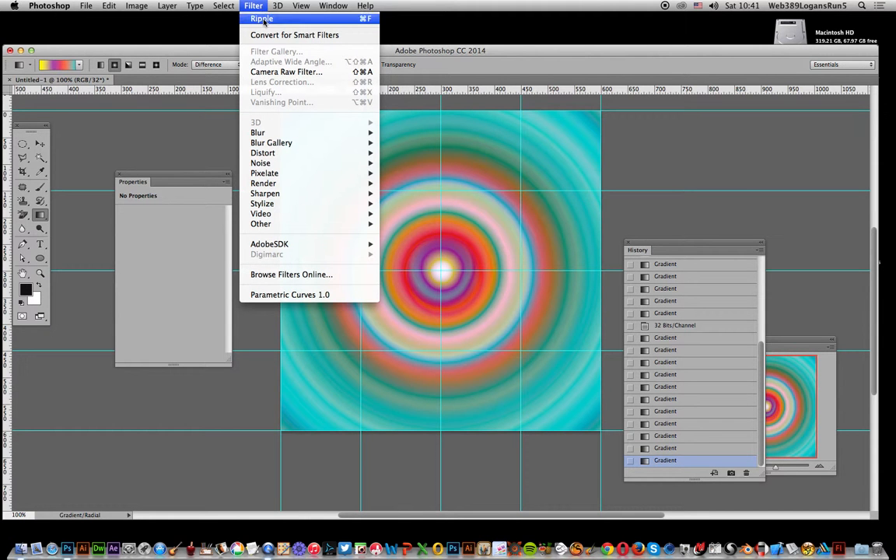
{"action": "mouse_move", "coordinate": [263, 152]}
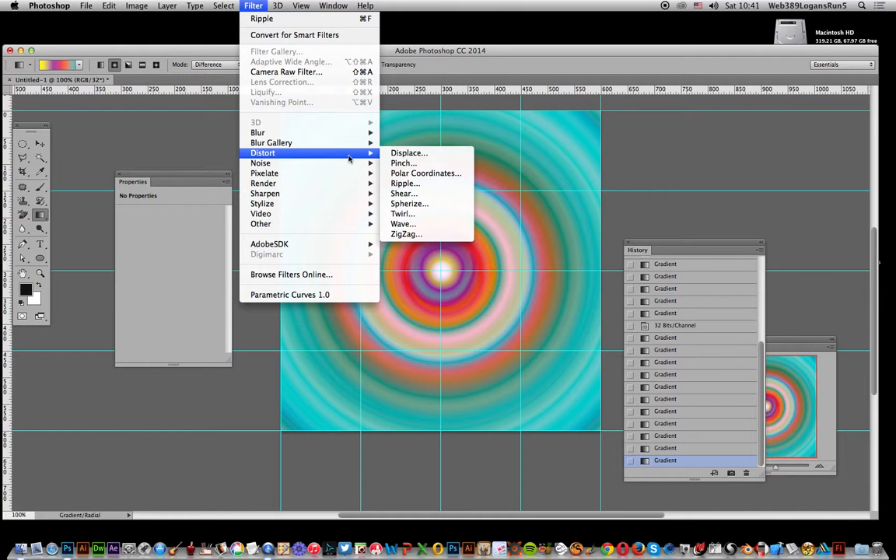
{"action": "mouse_move", "coordinate": [403, 163]}
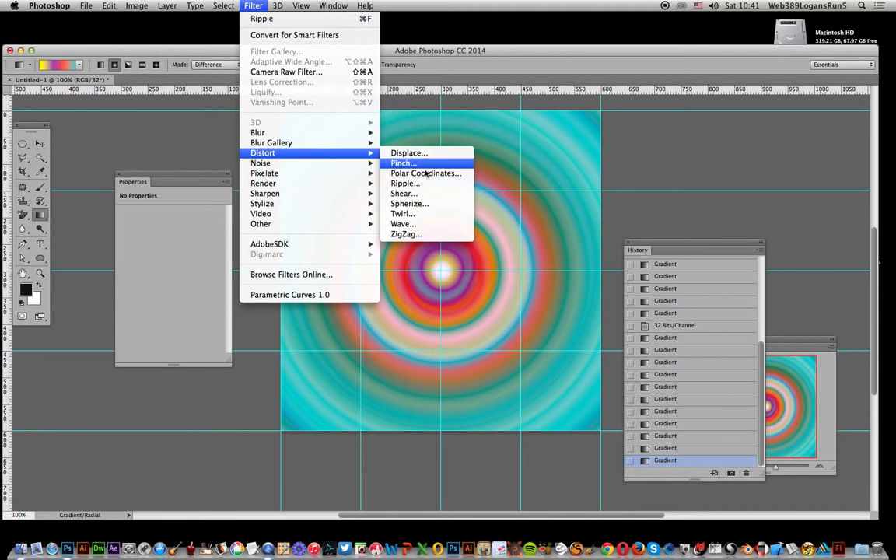
Apply a Ripple distortion with maximum Amount and Large size to splinter the rings.
{"action": "left_click", "coordinate": [408, 184]}
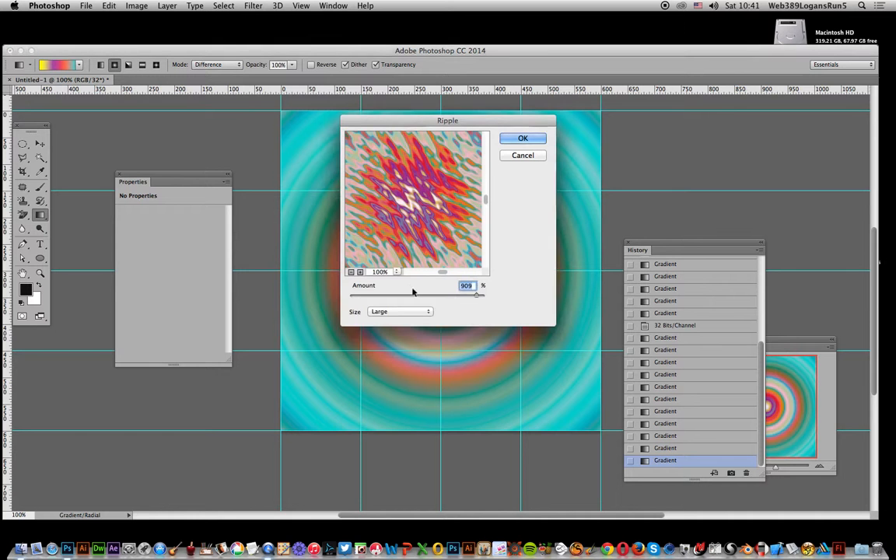
{"action": "mouse_move", "coordinate": [476, 297]}
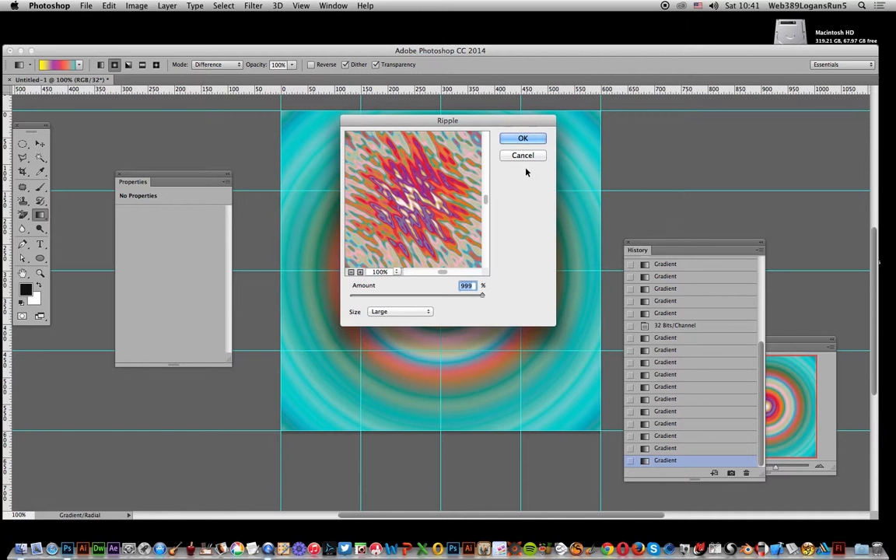
{"action": "left_click", "coordinate": [523, 136]}
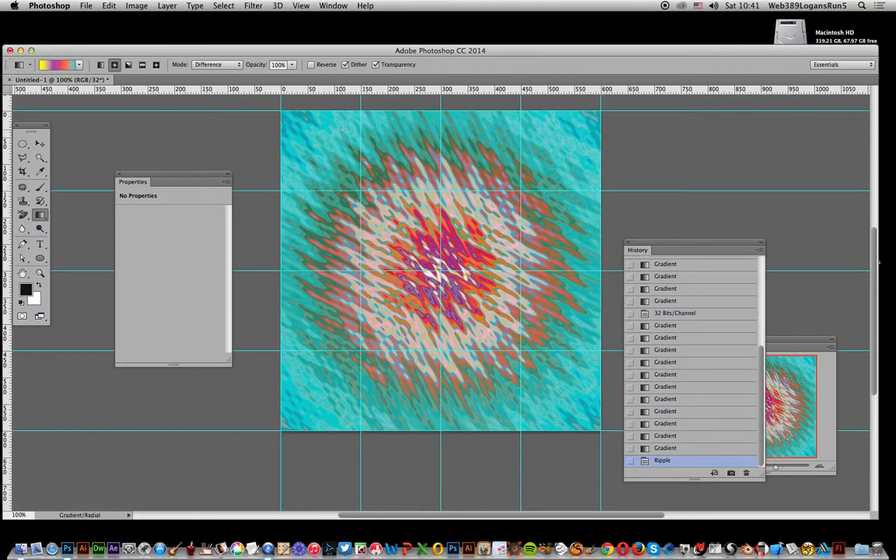